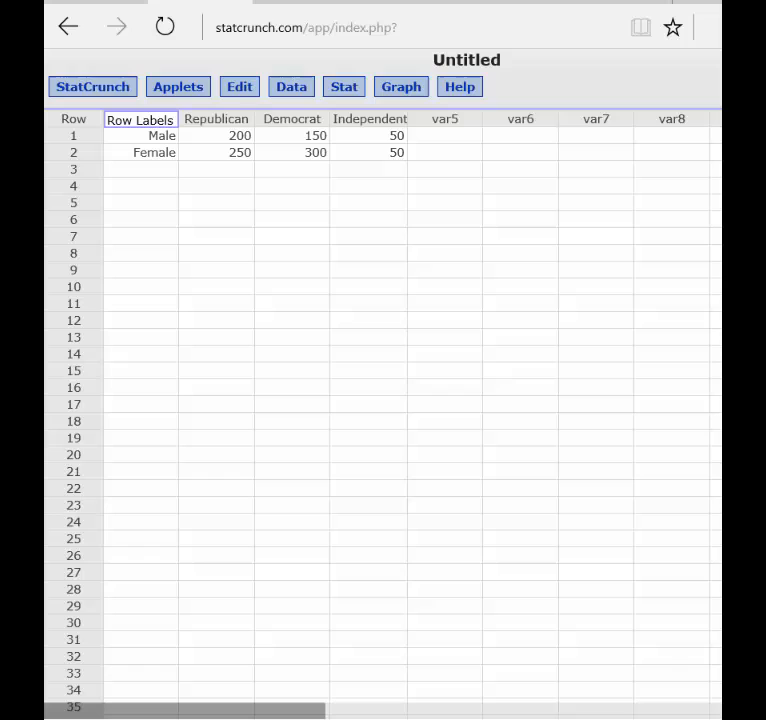
pyautogui.moveTo(311, 257)
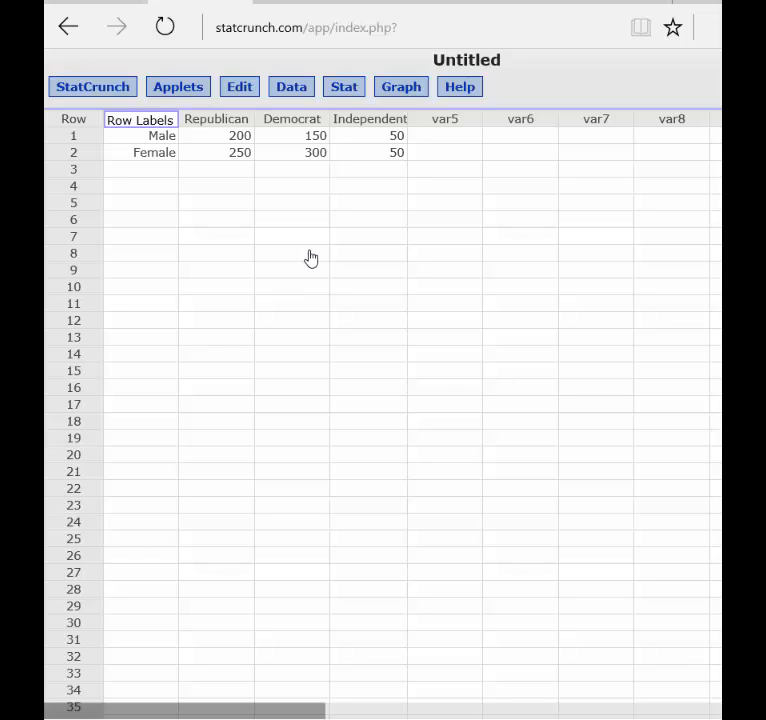
pyautogui.moveTo(140, 242)
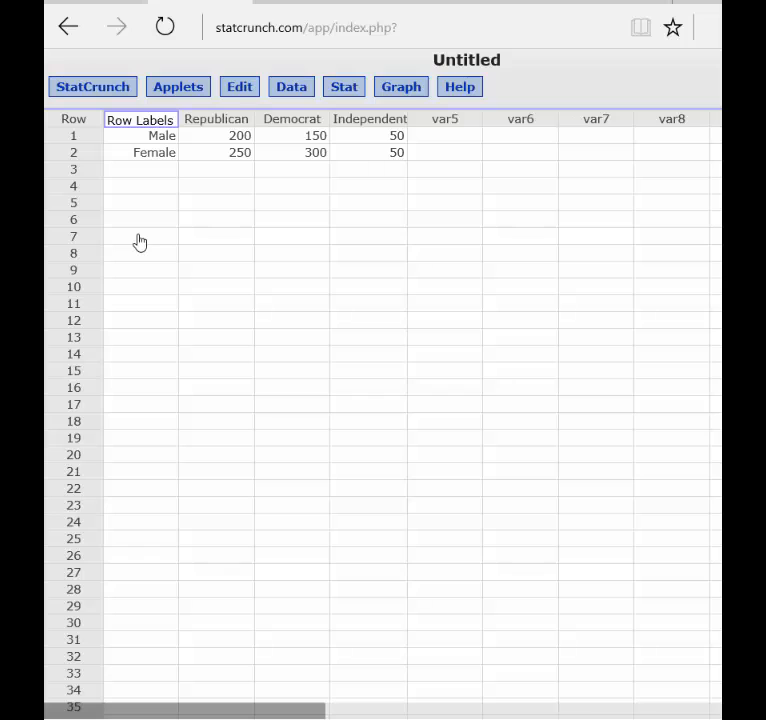
pyautogui.moveTo(195, 223)
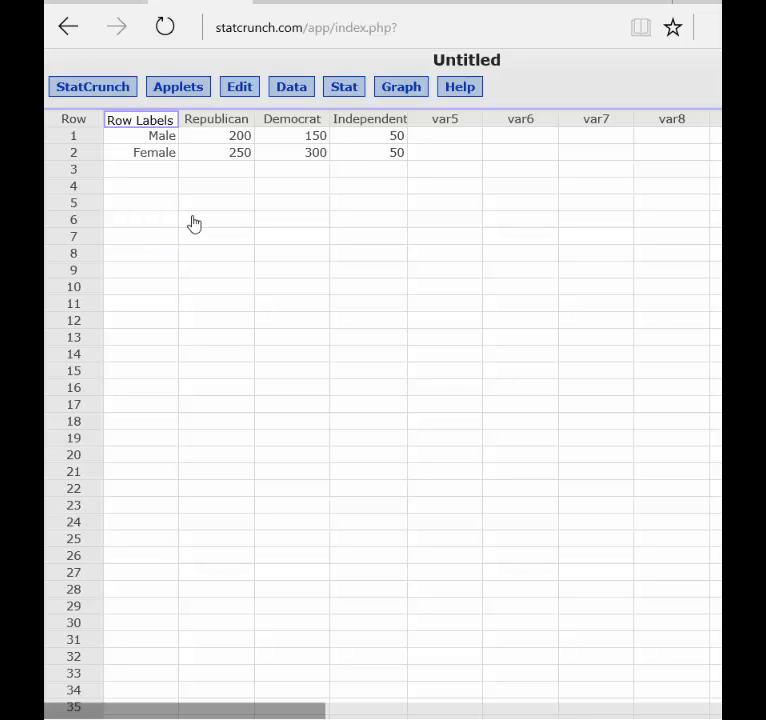
pyautogui.moveTo(402, 205)
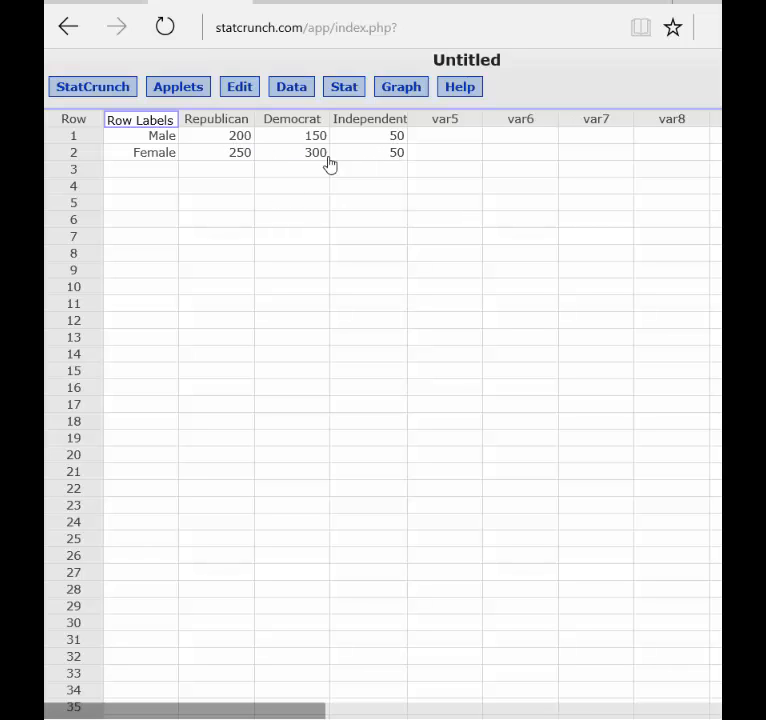
pyautogui.moveTo(395, 174)
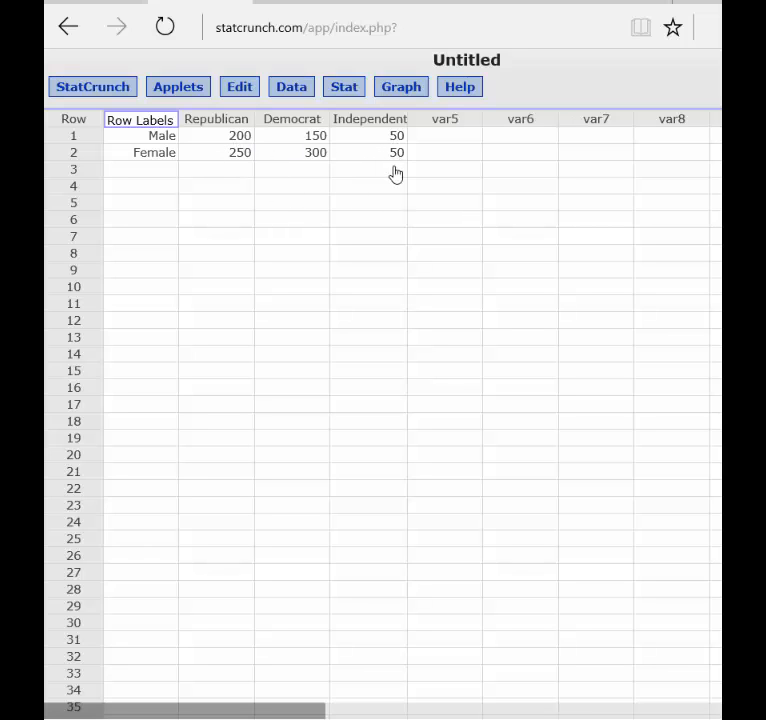
pyautogui.moveTo(393, 211)
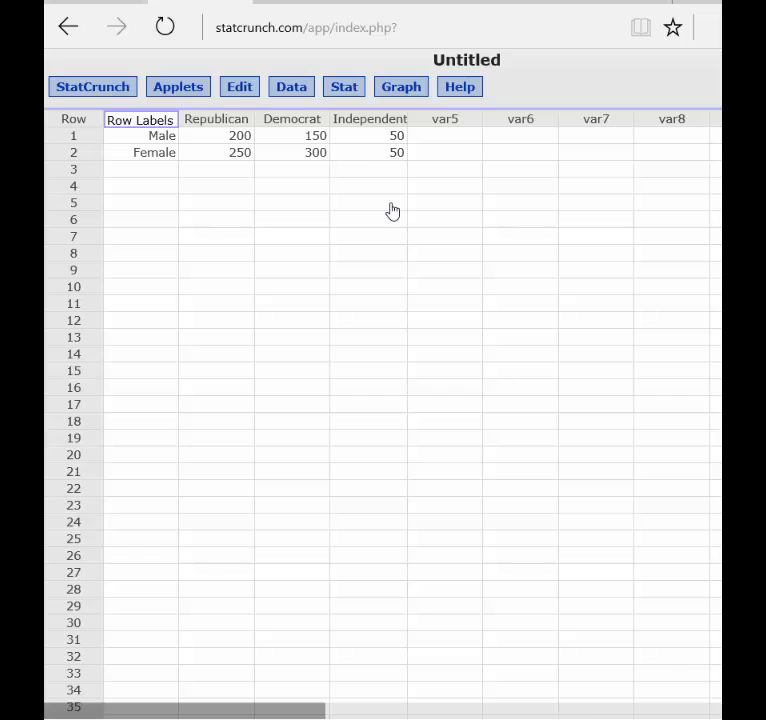
pyautogui.moveTo(411, 153)
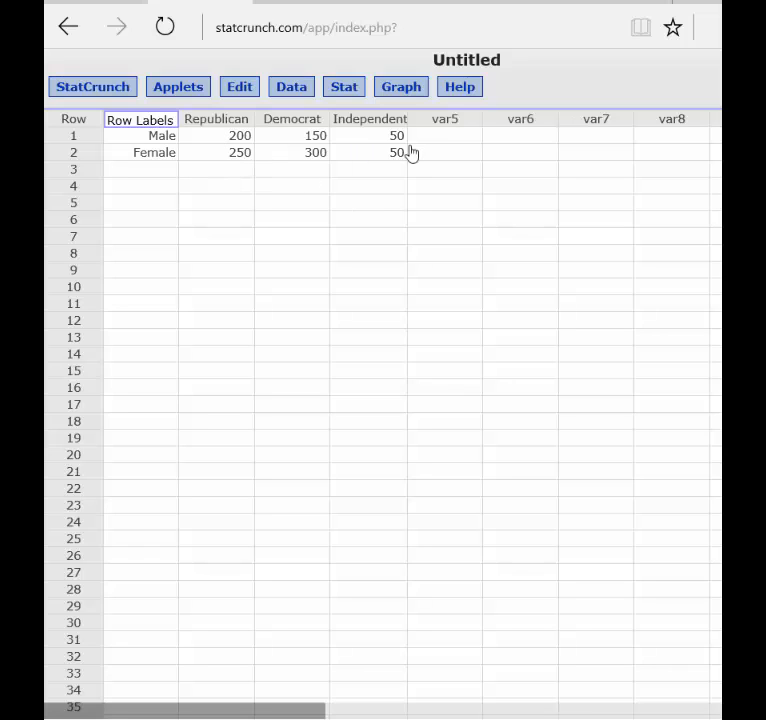
pyautogui.moveTo(230, 135)
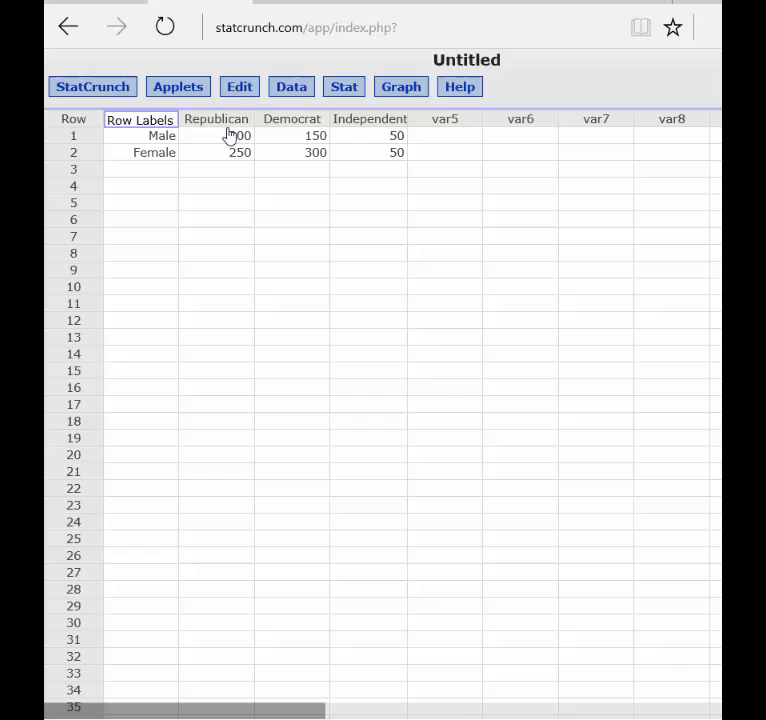
pyautogui.moveTo(413, 280)
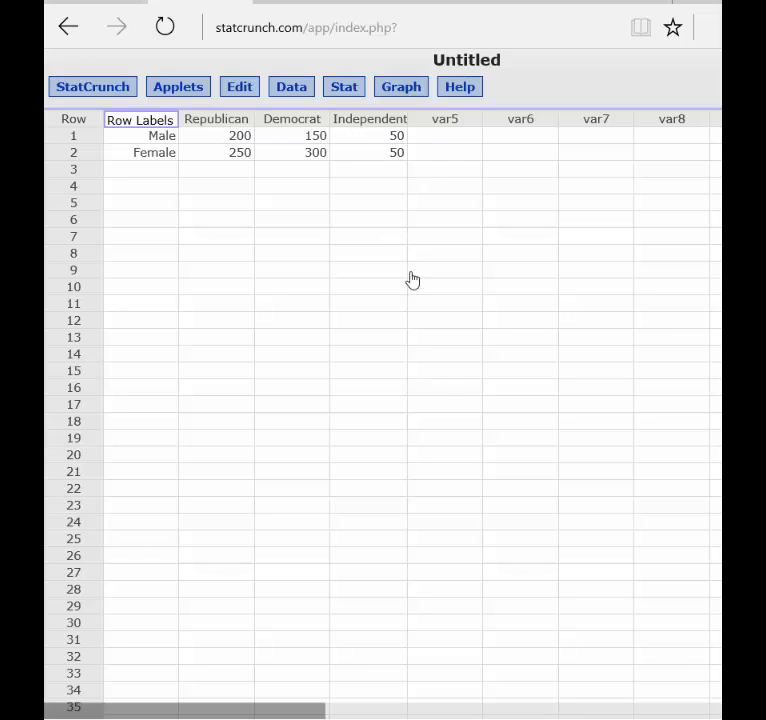
pyautogui.moveTo(357, 253)
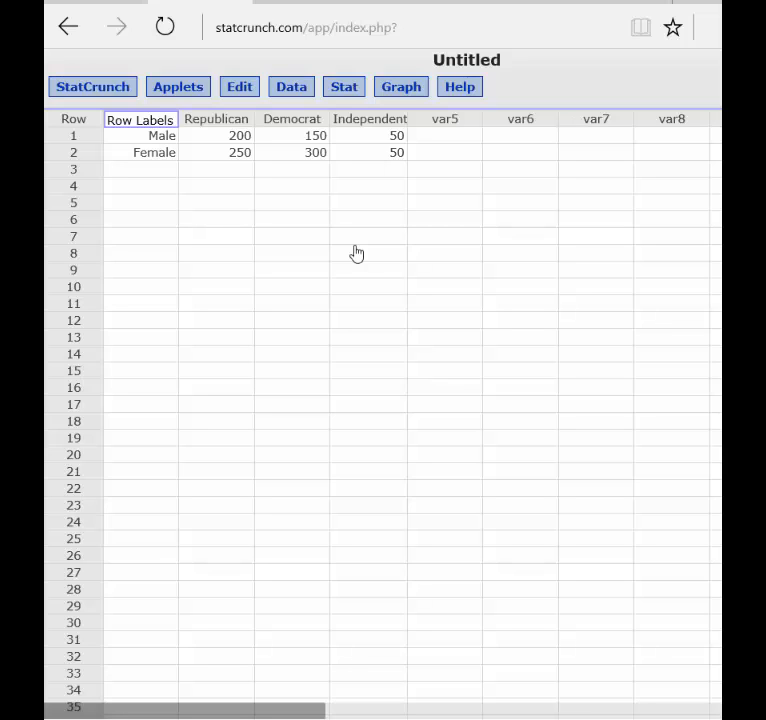
pyautogui.moveTo(358, 229)
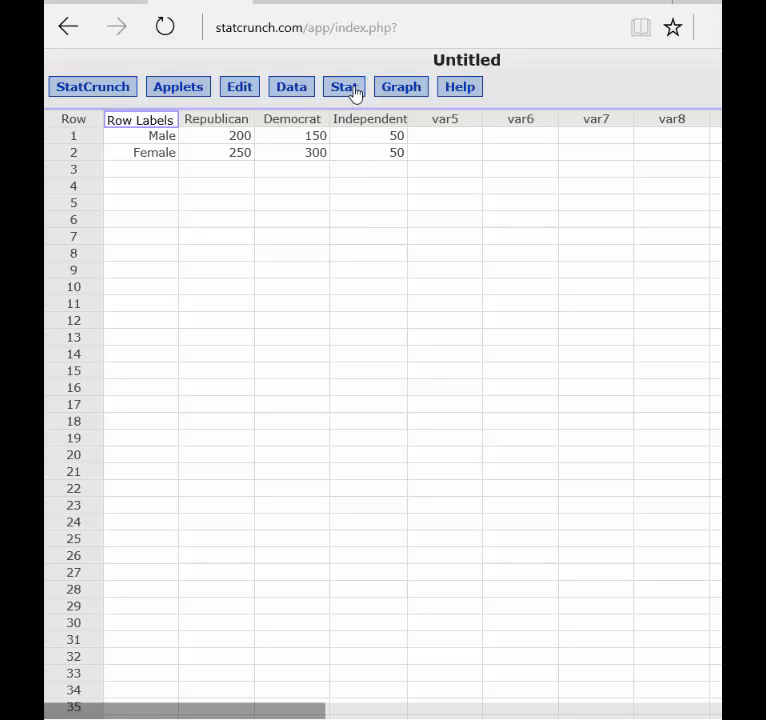
# Start a contingency table from summary counts via Stat > Tables > Contingency > With Summary
pyautogui.click(344, 86)
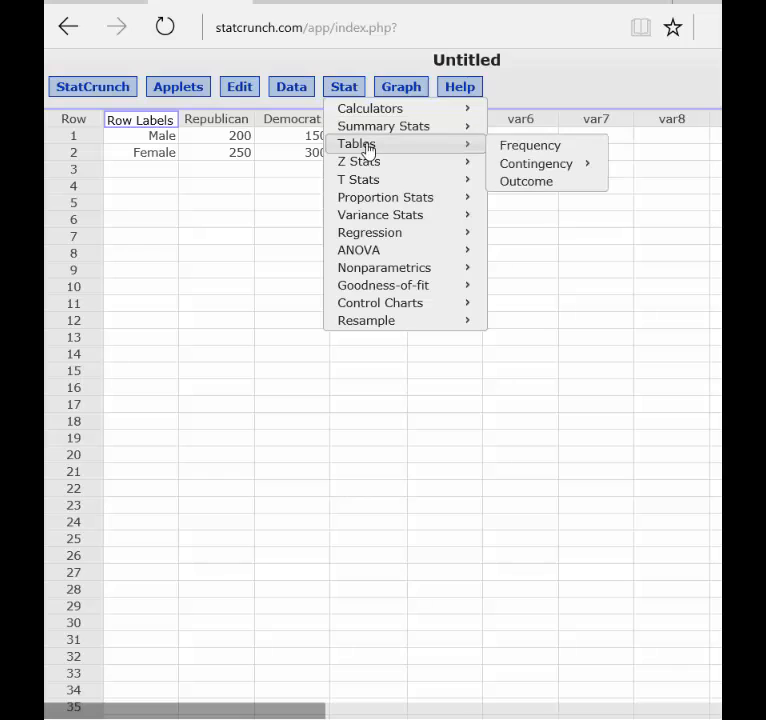
pyautogui.moveTo(383, 125)
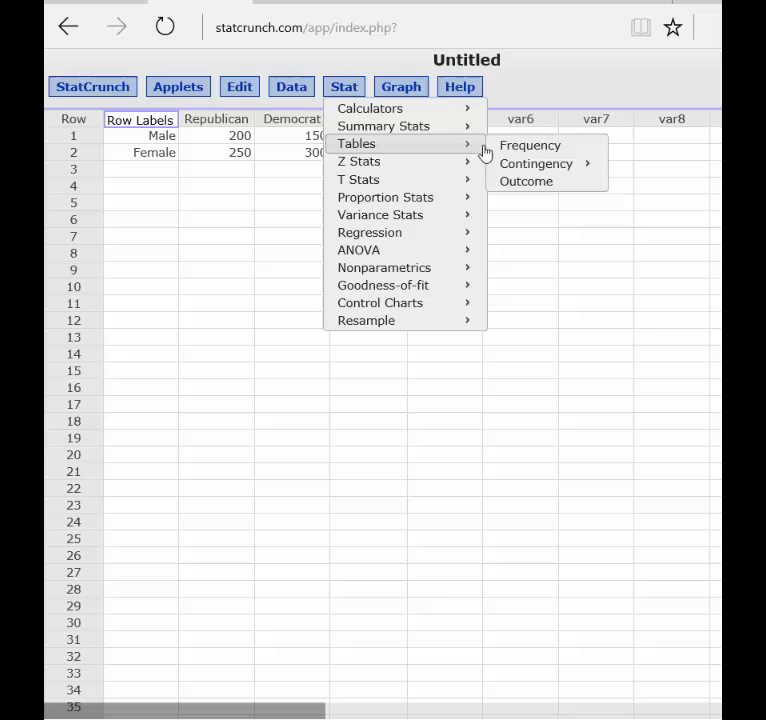
pyautogui.moveTo(535, 163)
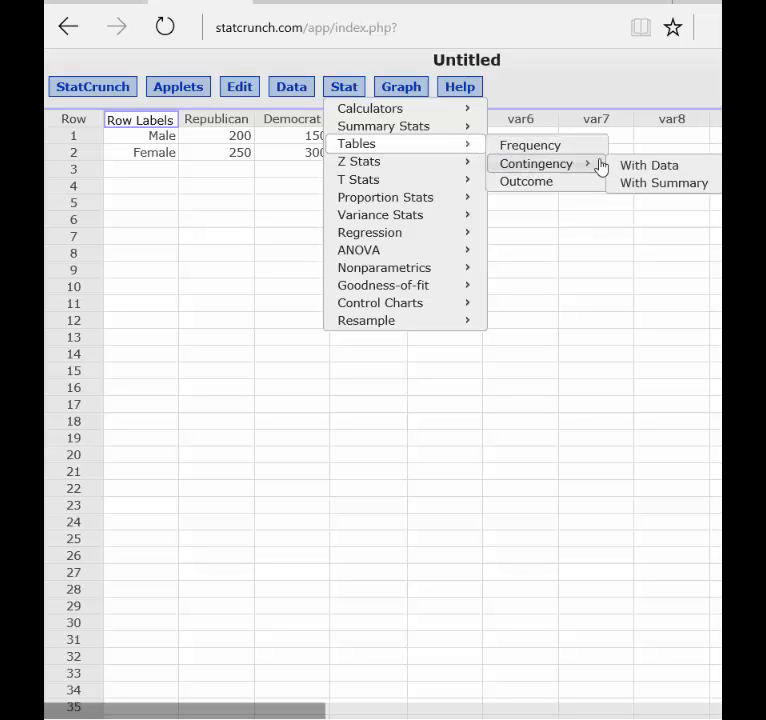
pyautogui.click(663, 182)
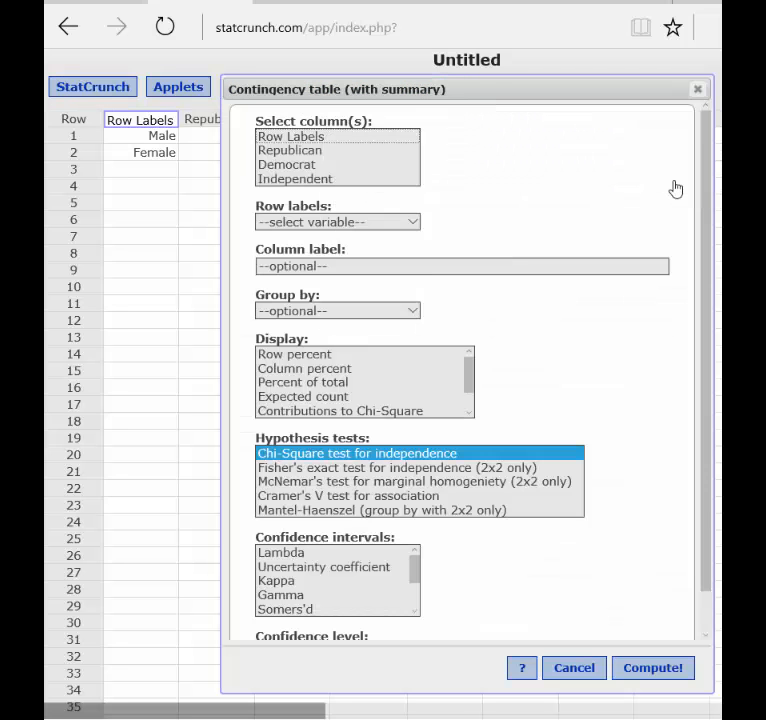
pyautogui.moveTo(320, 158)
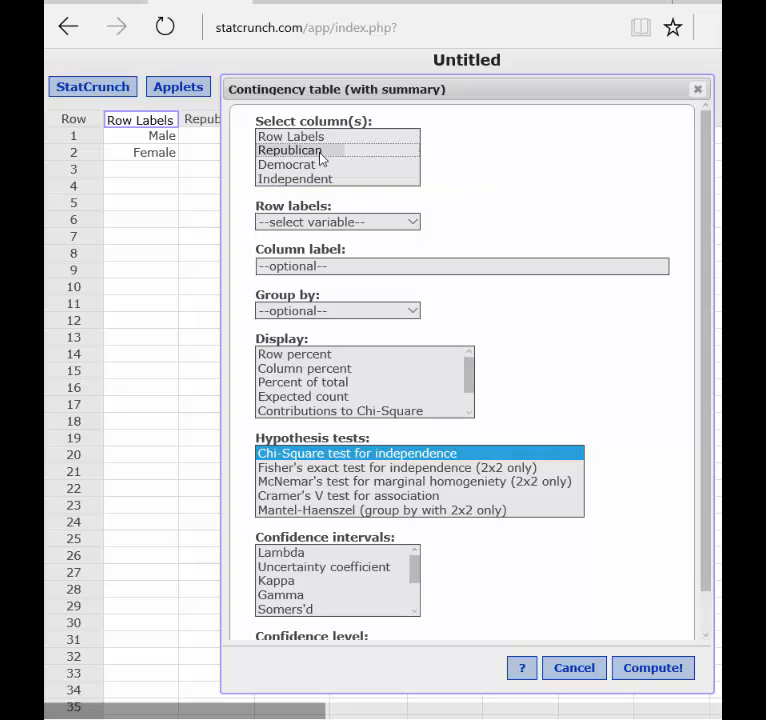
# Select the Republican through Independent count columns and use Row Labels as row labels
pyautogui.click(289, 150)
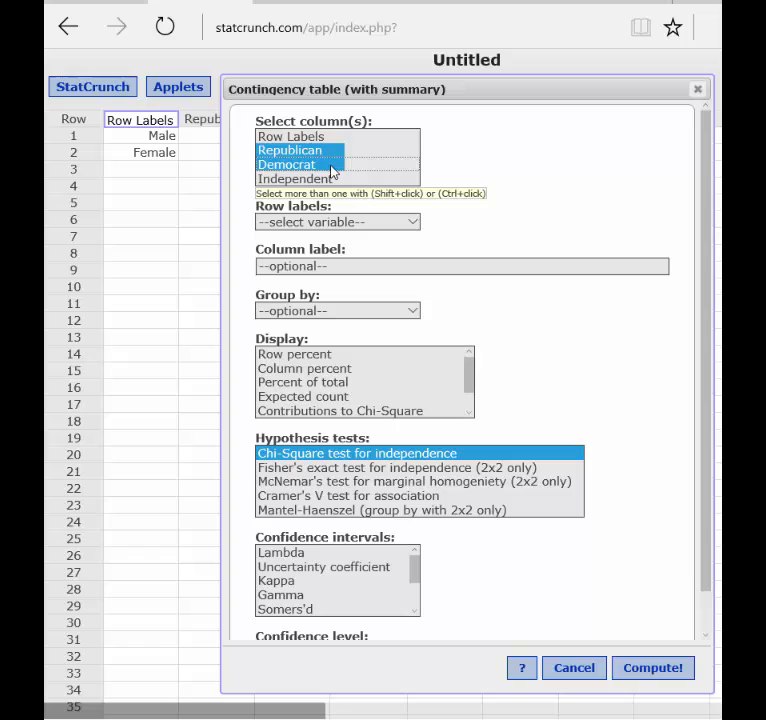
pyautogui.click(295, 179)
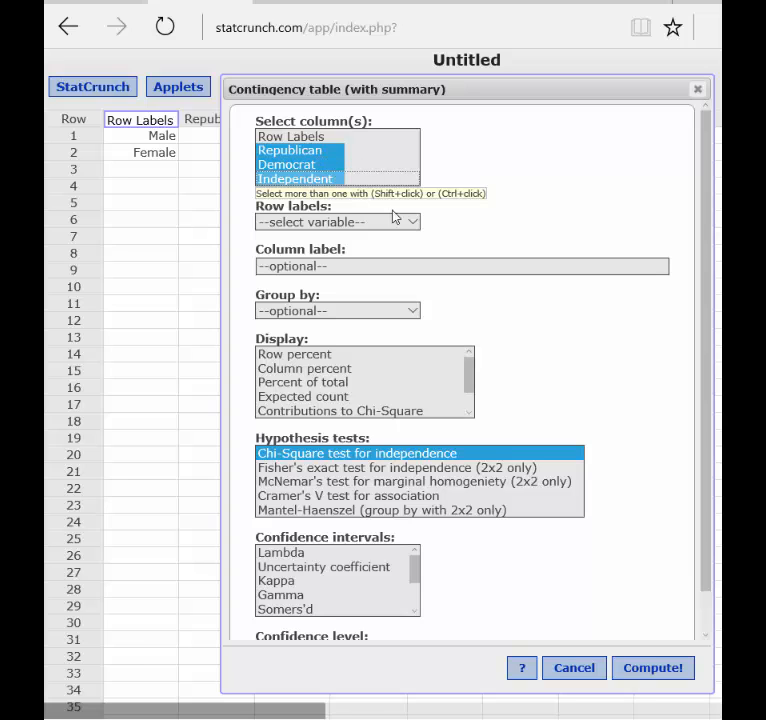
pyautogui.click(337, 221)
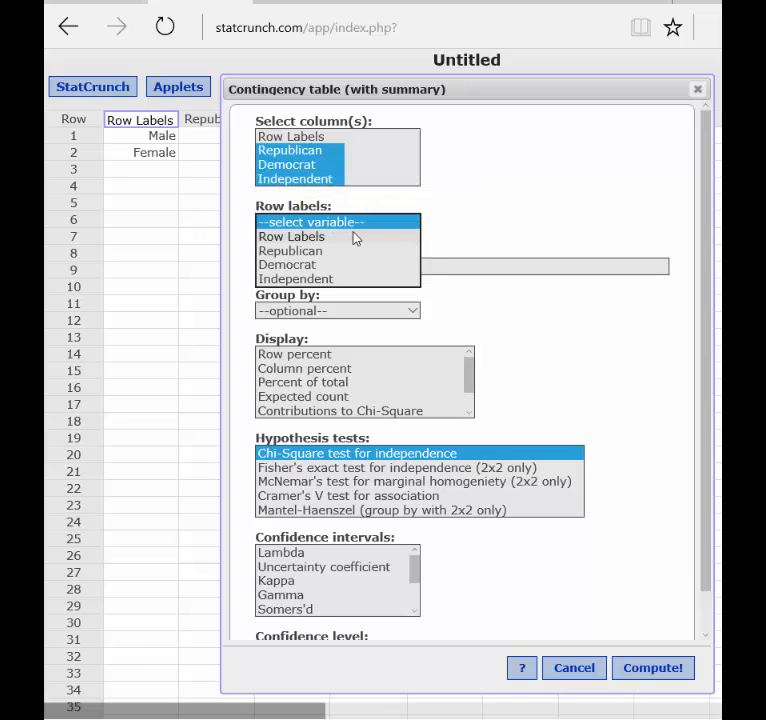
pyautogui.click(291, 236)
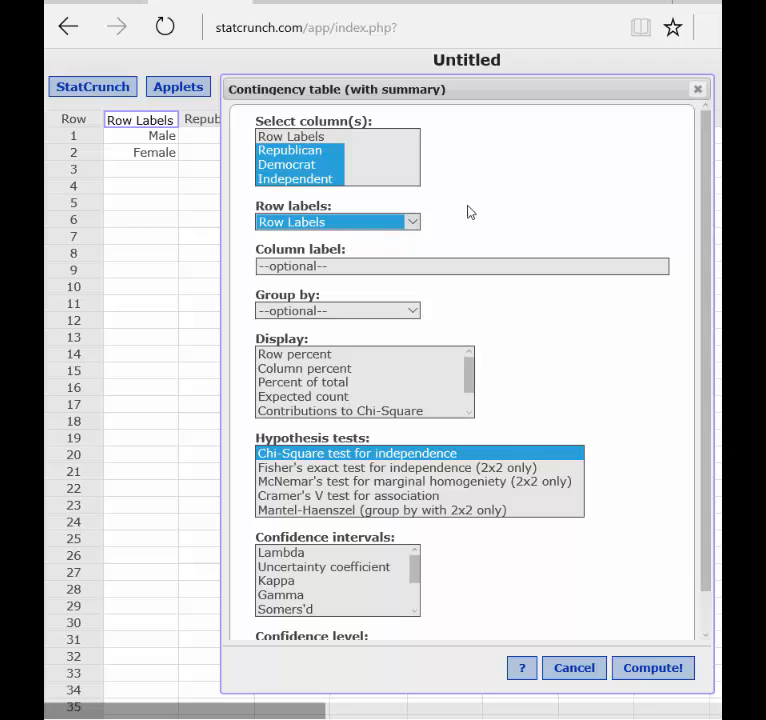
pyautogui.moveTo(351, 284)
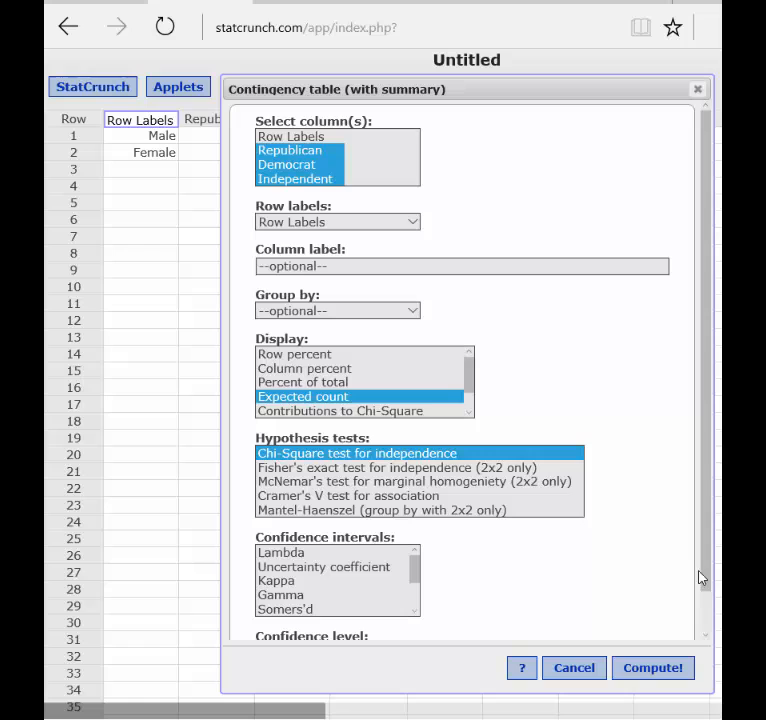
pyautogui.scroll(-3)
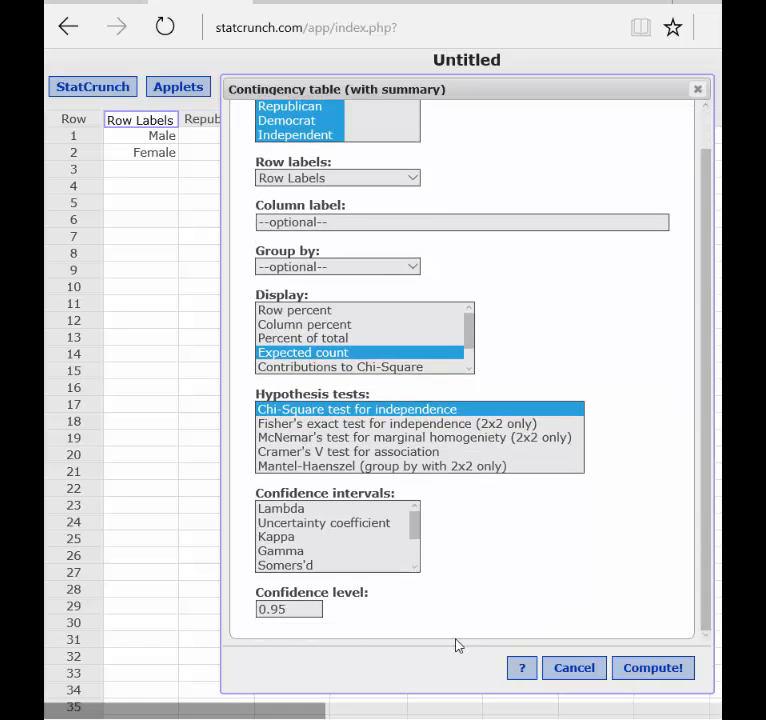
pyautogui.moveTo(350, 628)
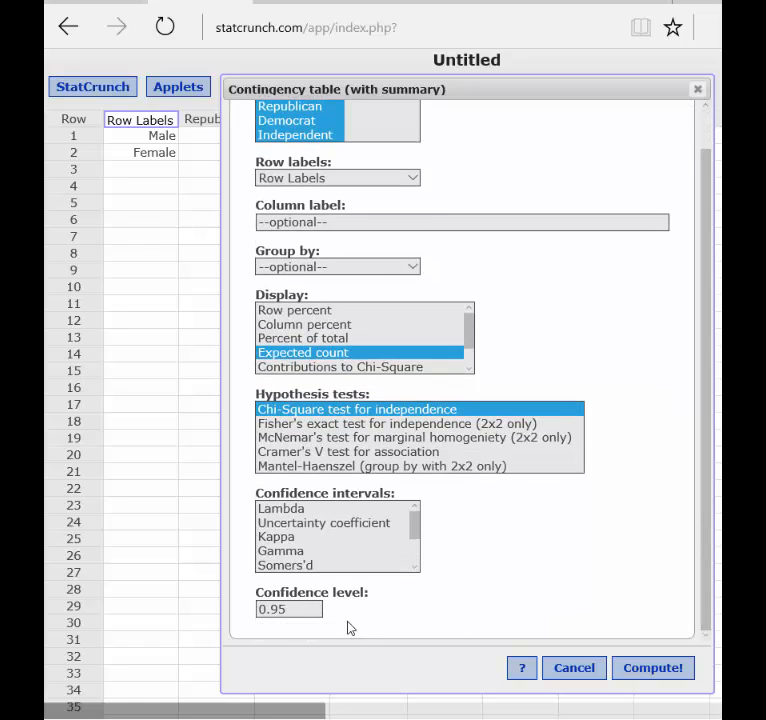
pyautogui.moveTo(306, 628)
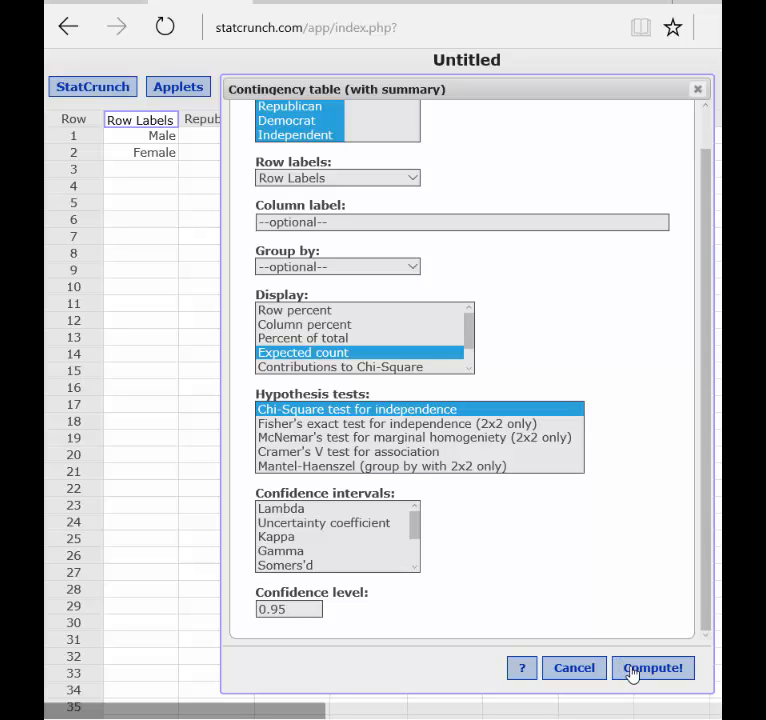
# Compute the table, giving chi-square 16.203704 with 2 DF and p-value 0.0003
pyautogui.click(652, 667)
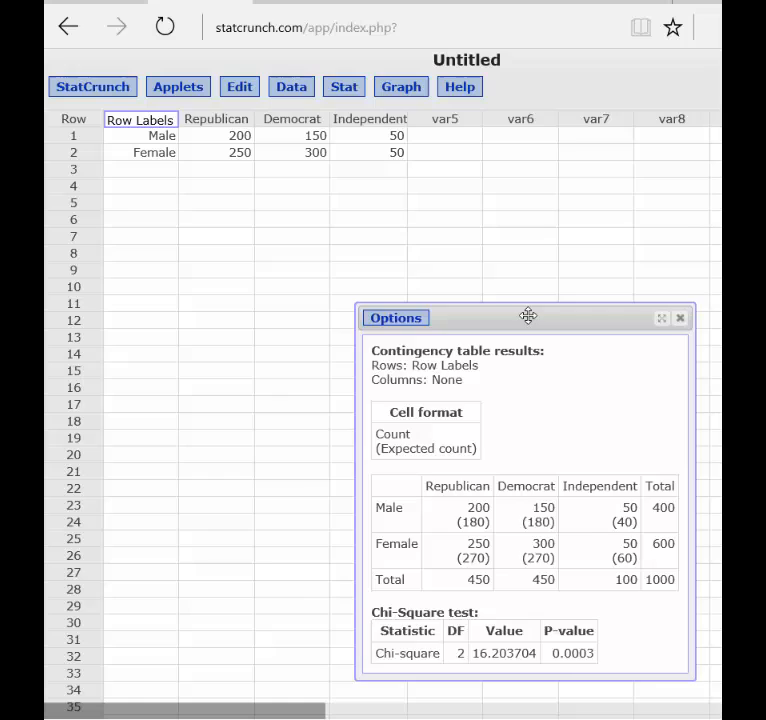
pyautogui.moveTo(528, 317); pyautogui.dragTo(343, 192)
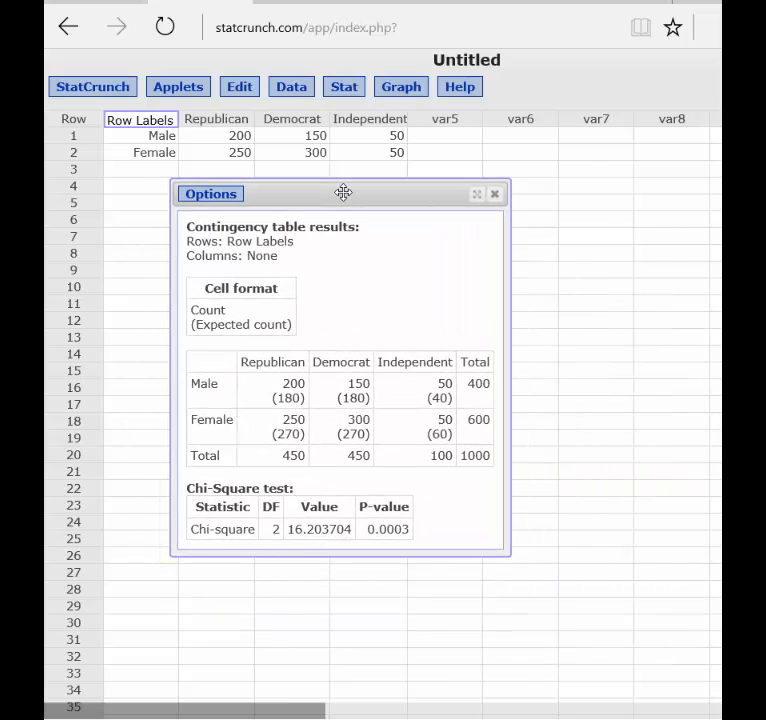
pyautogui.moveTo(355, 192)
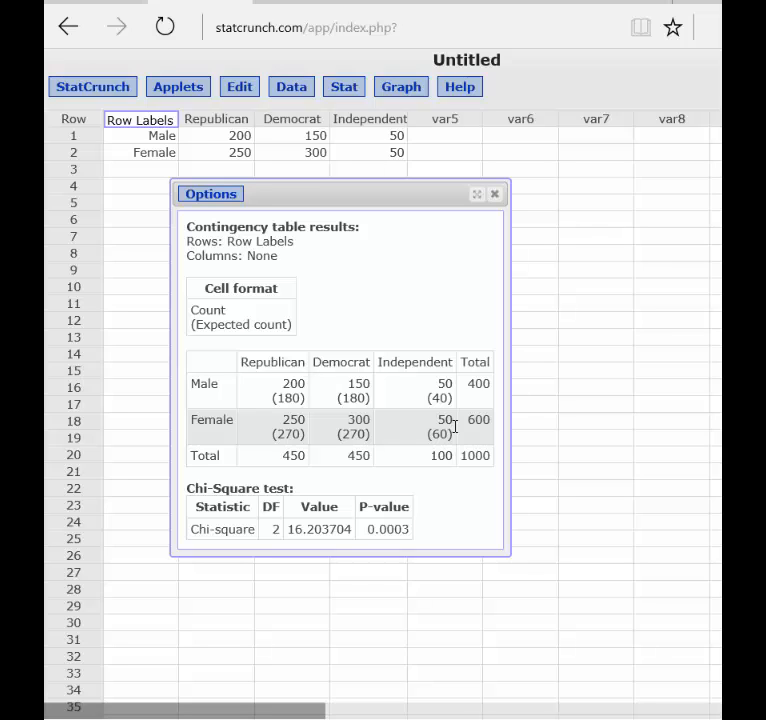
pyautogui.moveTo(277, 631)
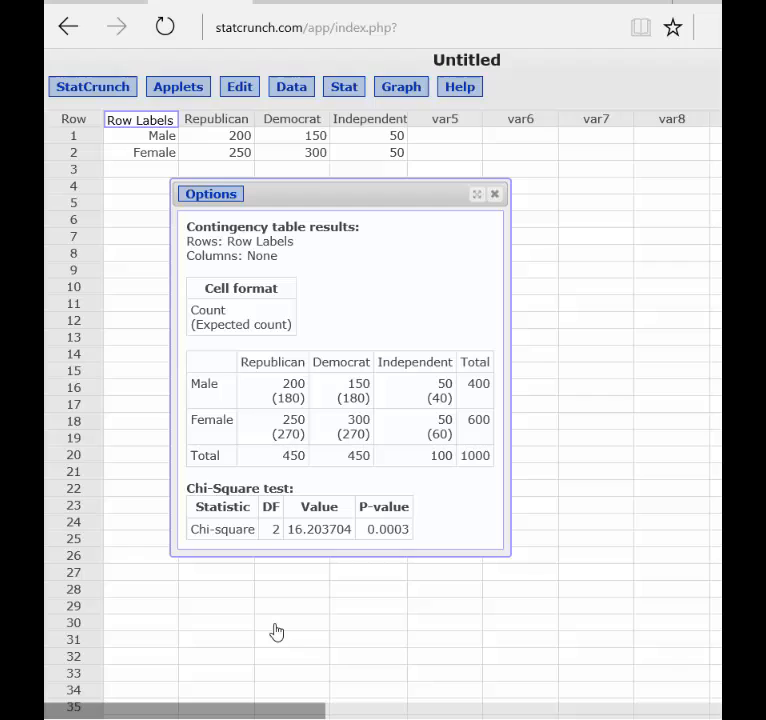
pyautogui.moveTo(282, 624)
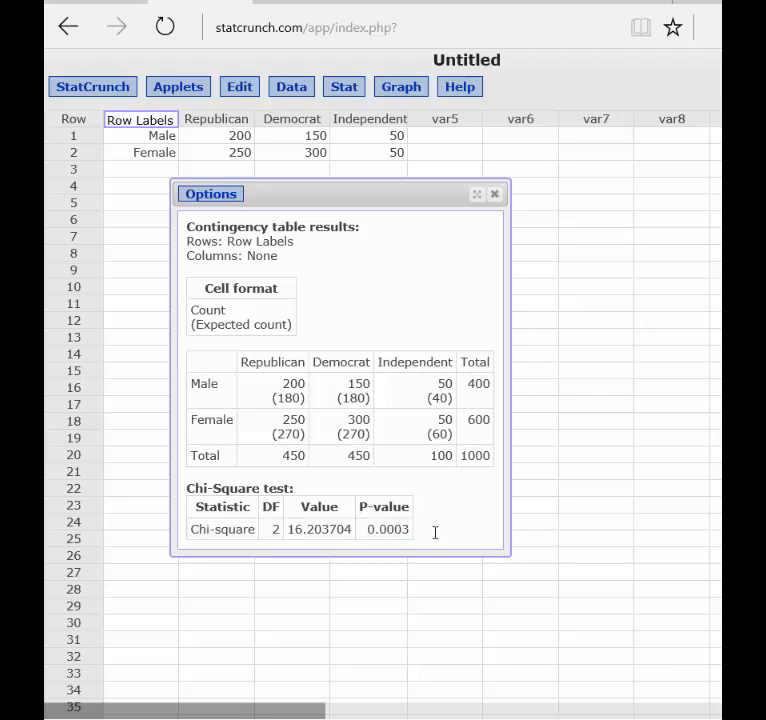
pyautogui.moveTo(428, 531)
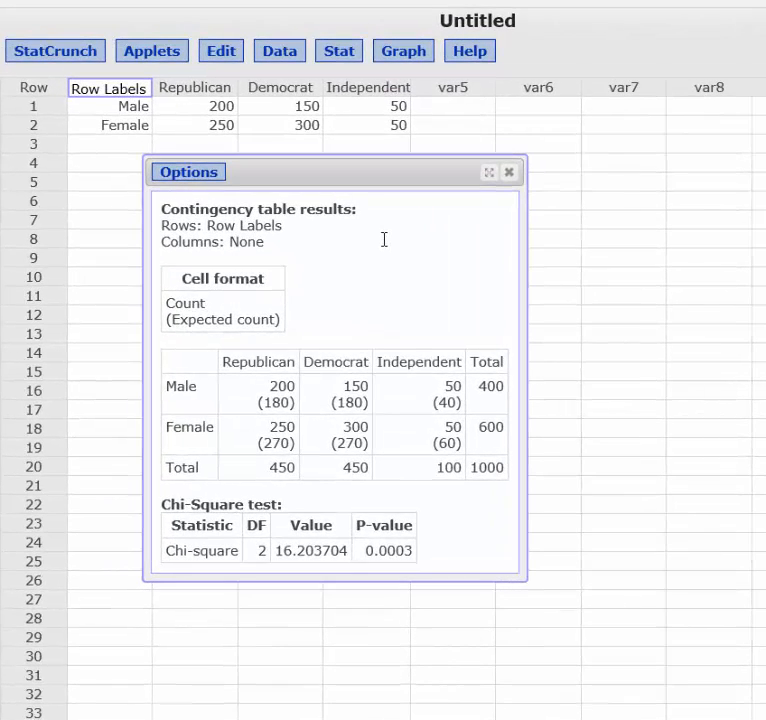
pyautogui.moveTo(313, 615)
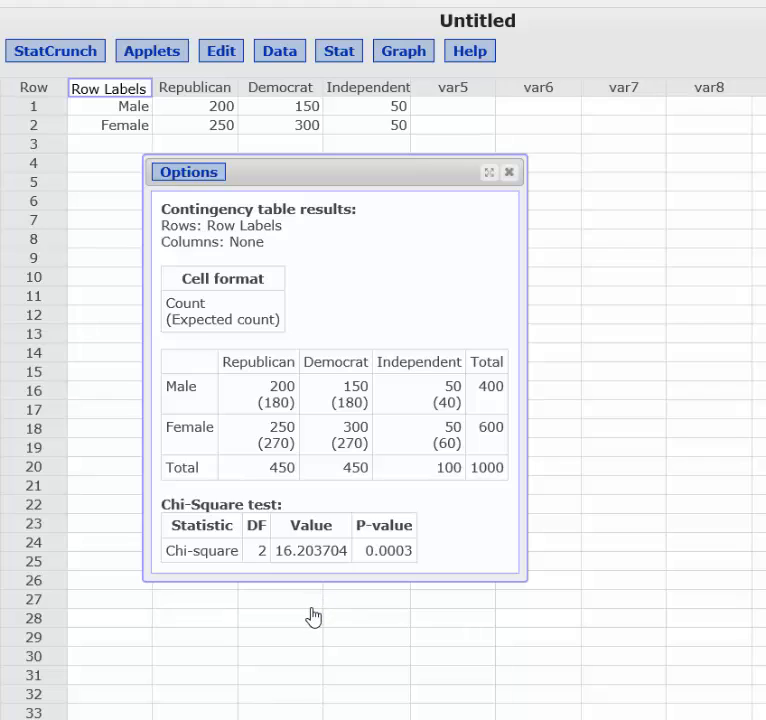
pyautogui.moveTo(299, 597)
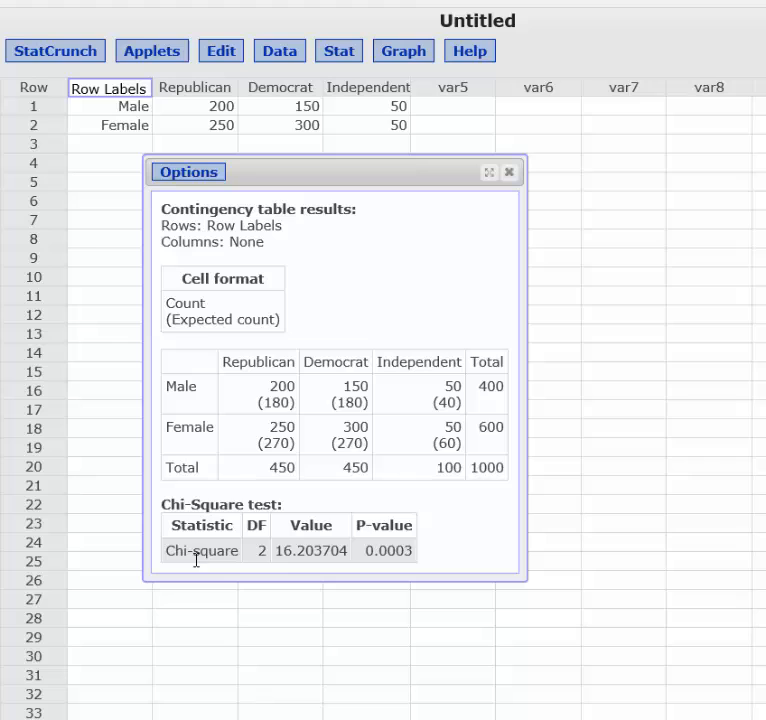
pyautogui.moveTo(338, 51)
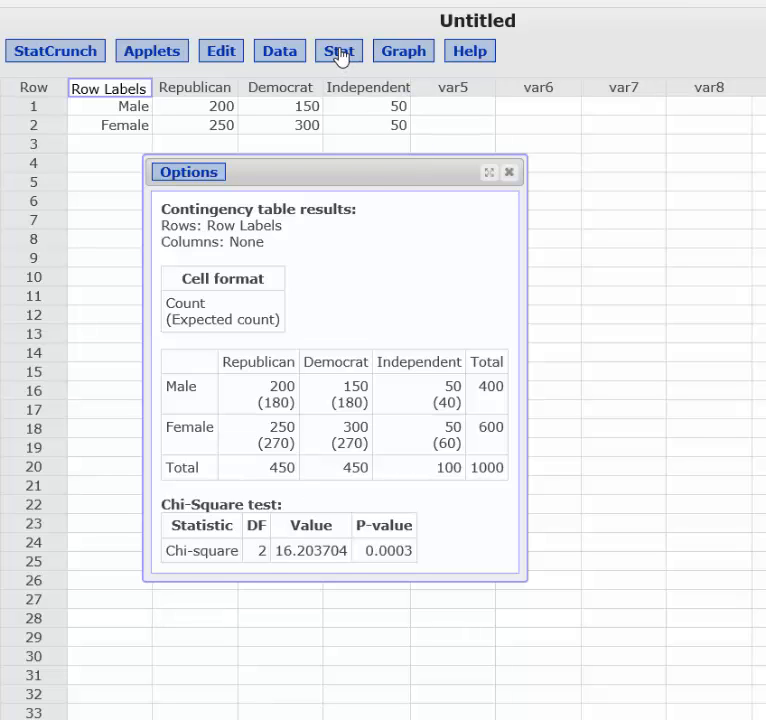
pyautogui.click(338, 50)
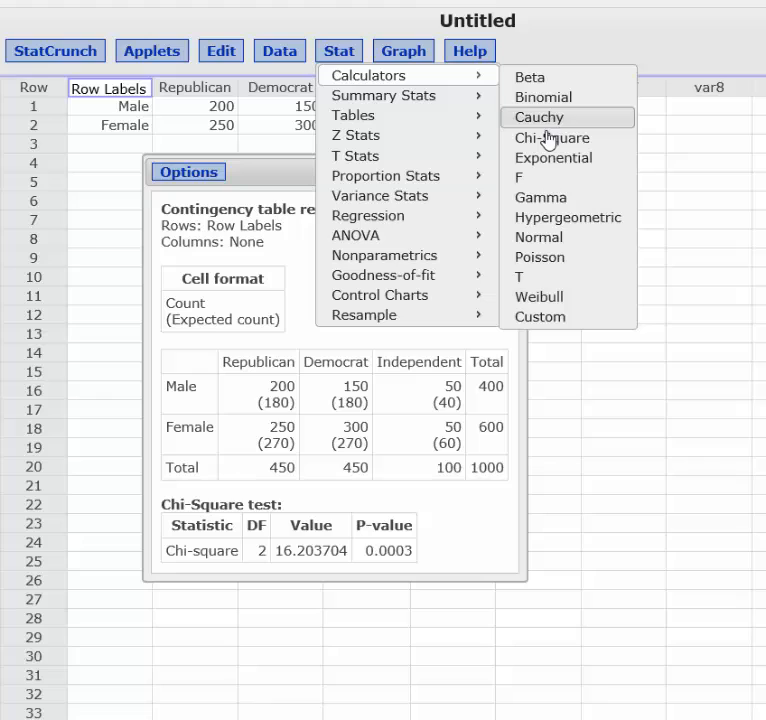
# Open the Chi-Square calculator with DF 2 beside the table results
pyautogui.click(551, 138)
pyautogui.write('2')
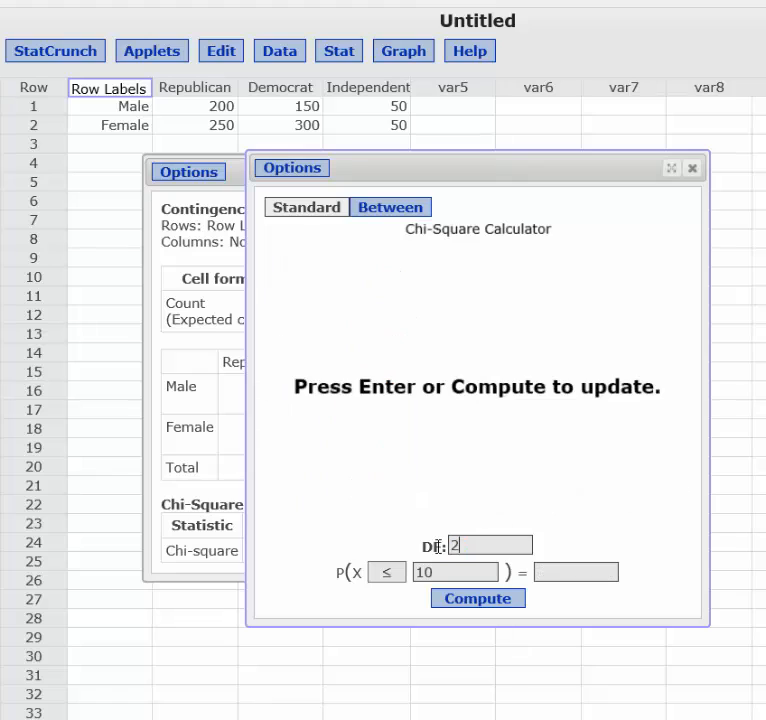
pyautogui.moveTo(458, 575)
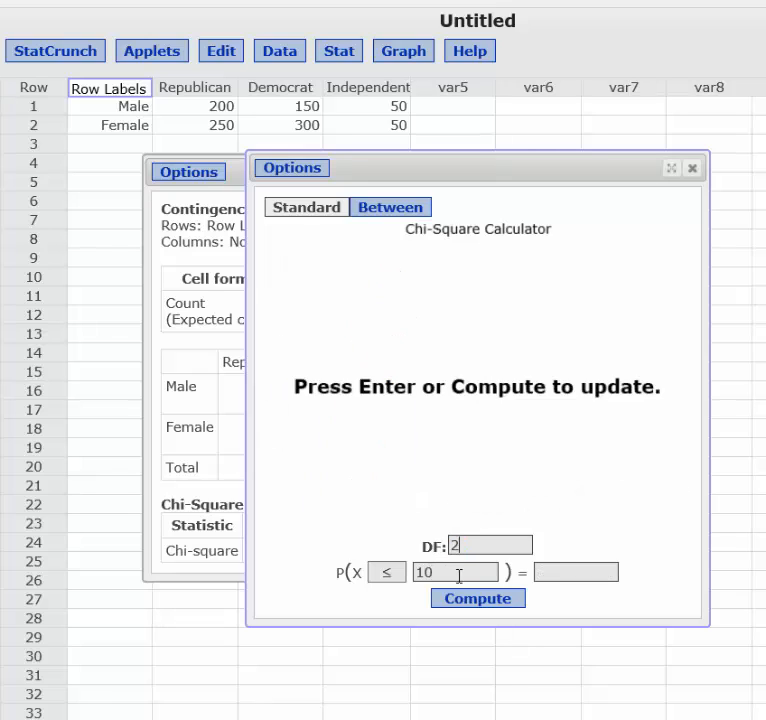
# Set the calculator to an upper-tail (≥) probability of .05
pyautogui.click(387, 572)
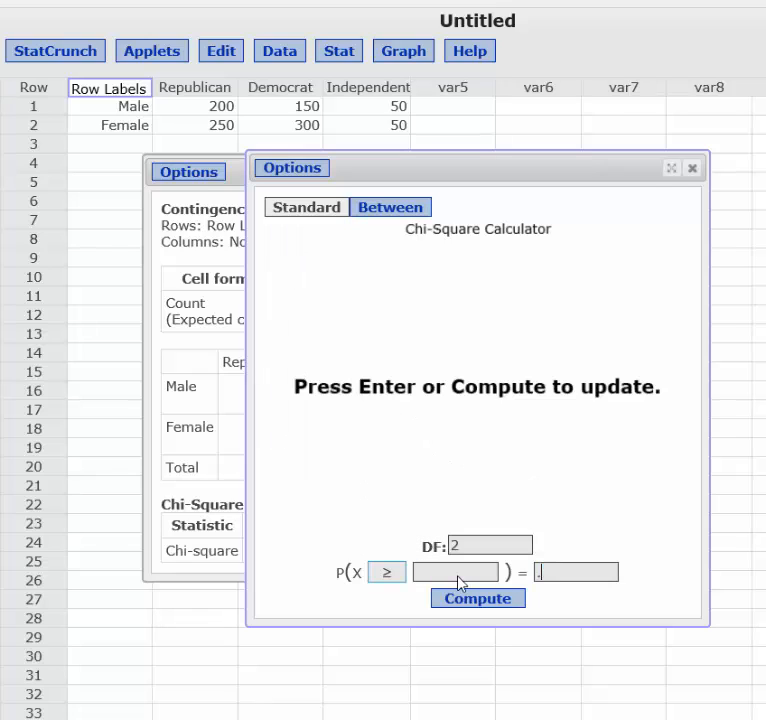
pyautogui.write('.05')
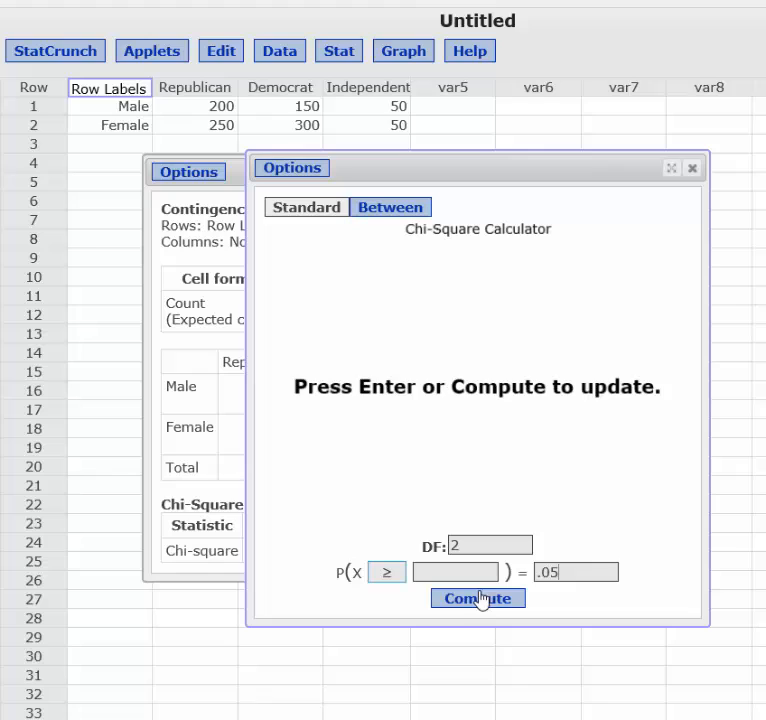
# Compute the critical value 5.9914645 for DF 2 at the .05 upper tail
pyautogui.click(477, 597)
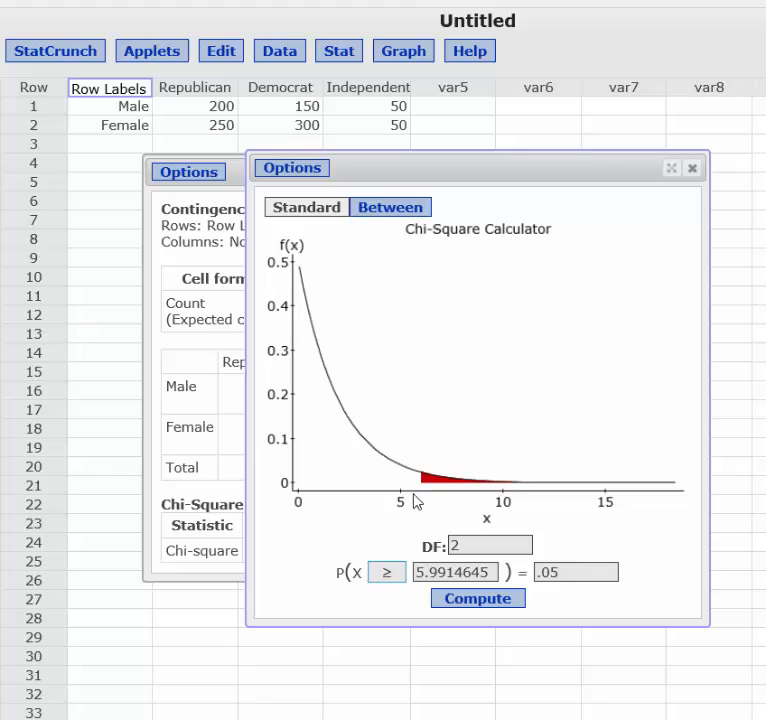
pyautogui.moveTo(452, 489)
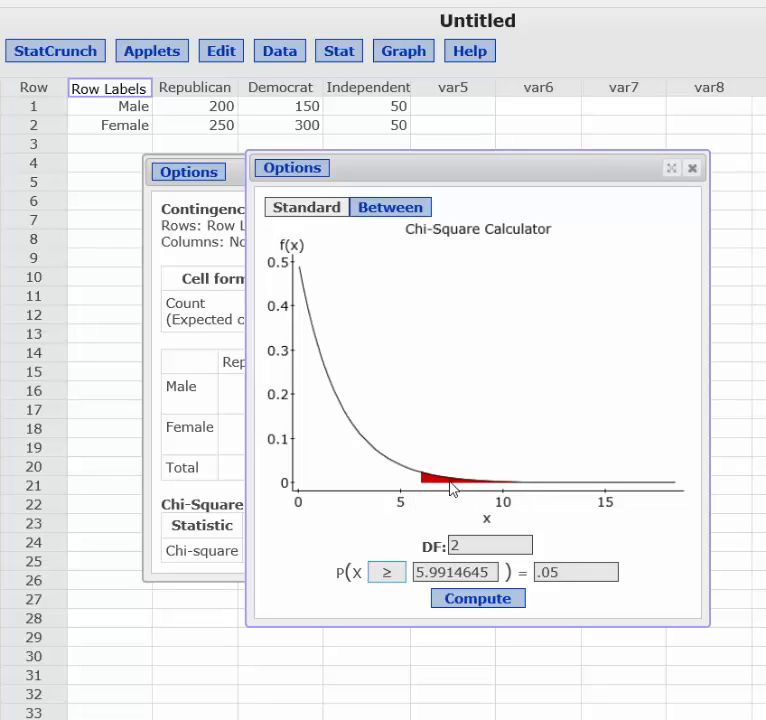